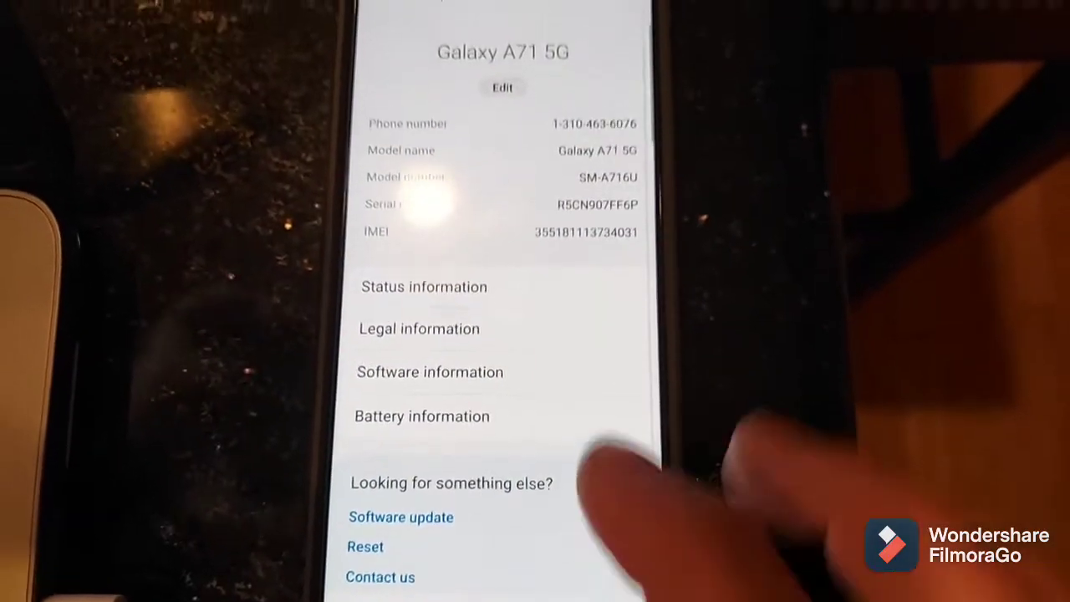
# Open Software information and tap Build number twice toward unlocking developer mode
pyautogui.click(430, 371)
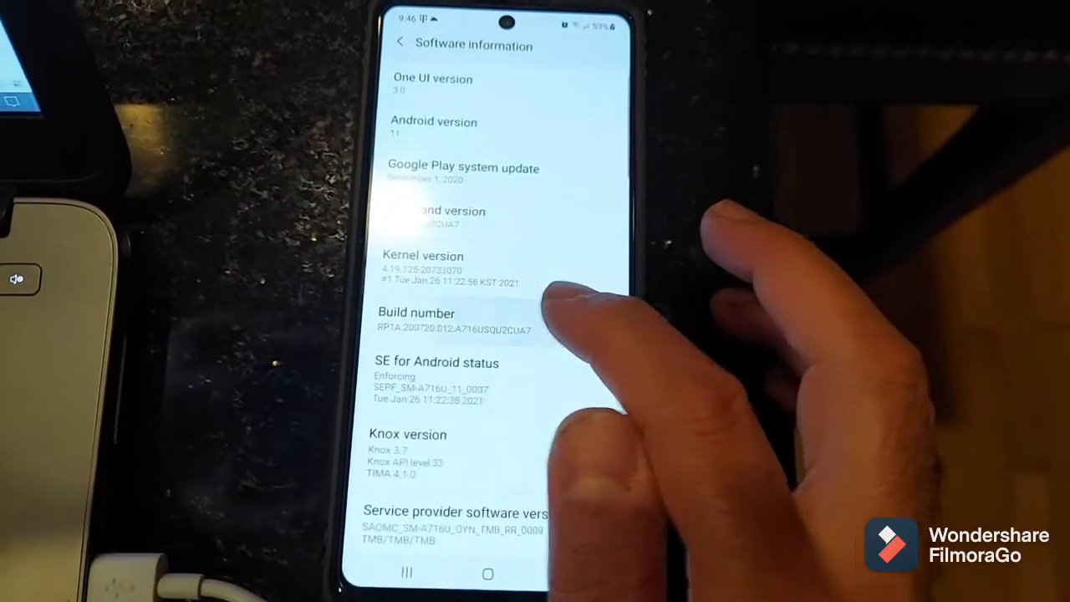
pyautogui.click(429, 324)
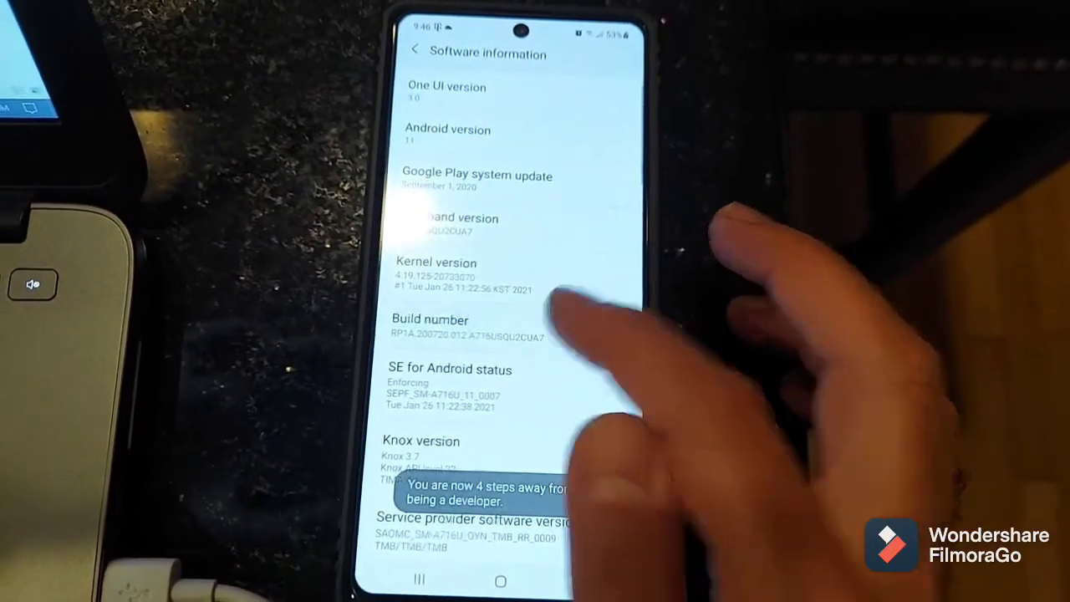
pyautogui.click(444, 326)
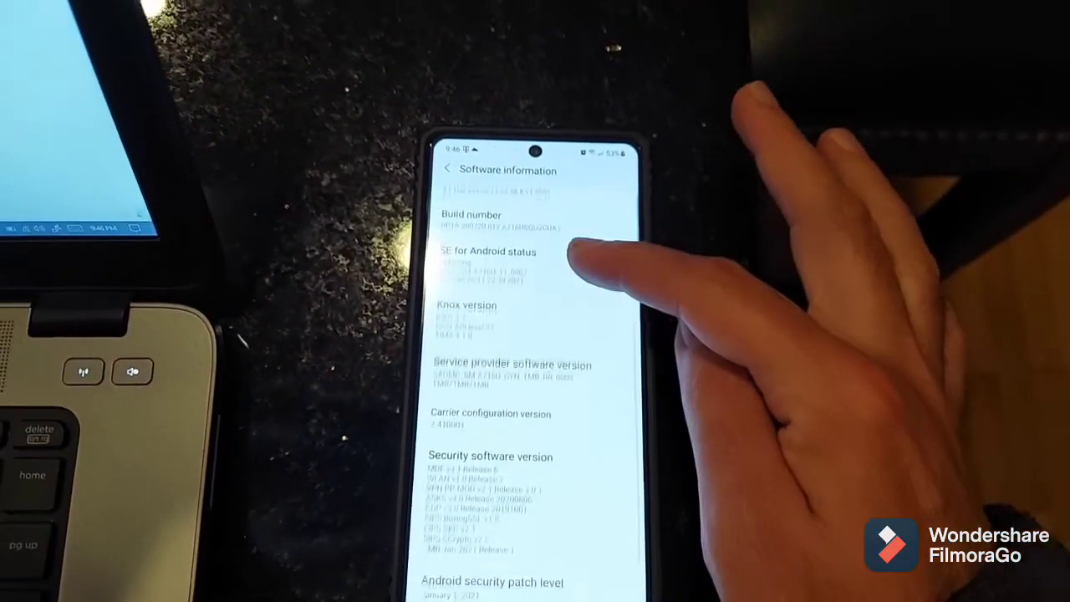
# Finish unlocking developer mode and return to the main settings list toward Developer options
pyautogui.scroll(-3)
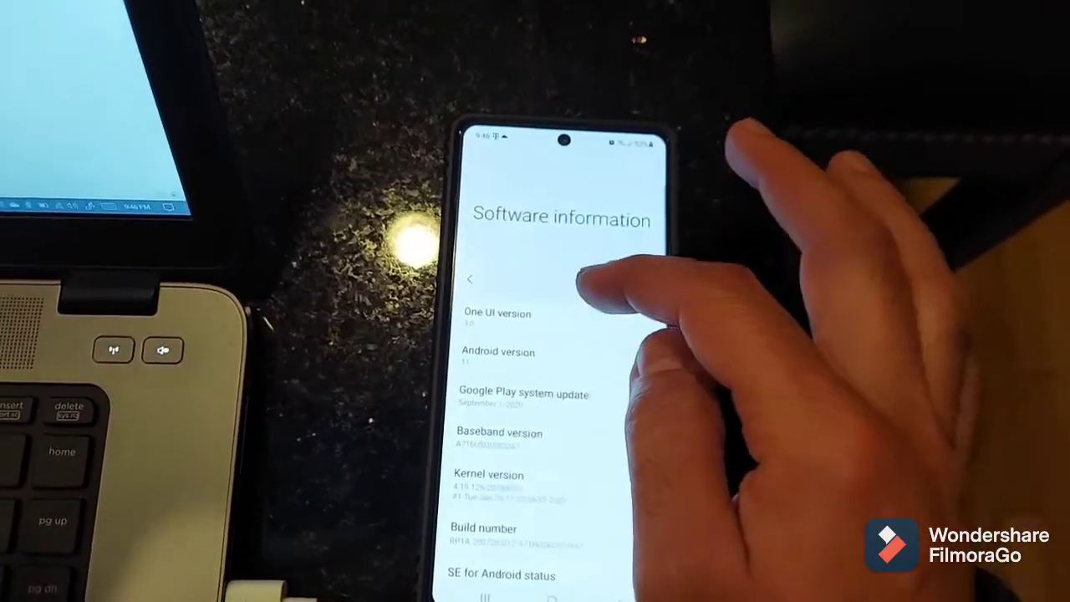
pyautogui.click(470, 279)
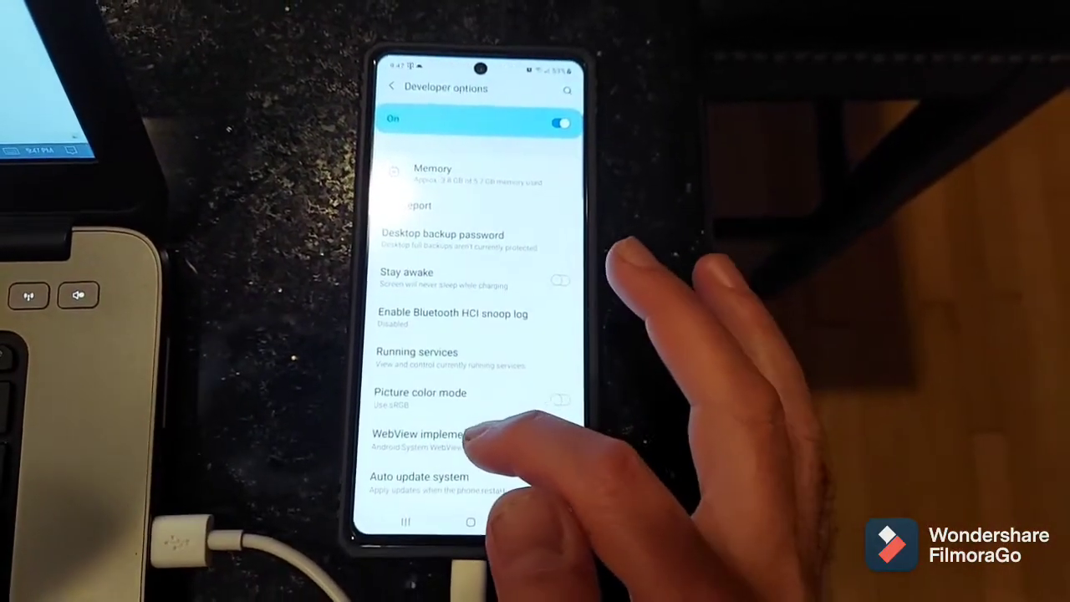
# Switch on USB debugging in Developer options and confirm the Allow USB debugging warning
pyautogui.scroll(-3)
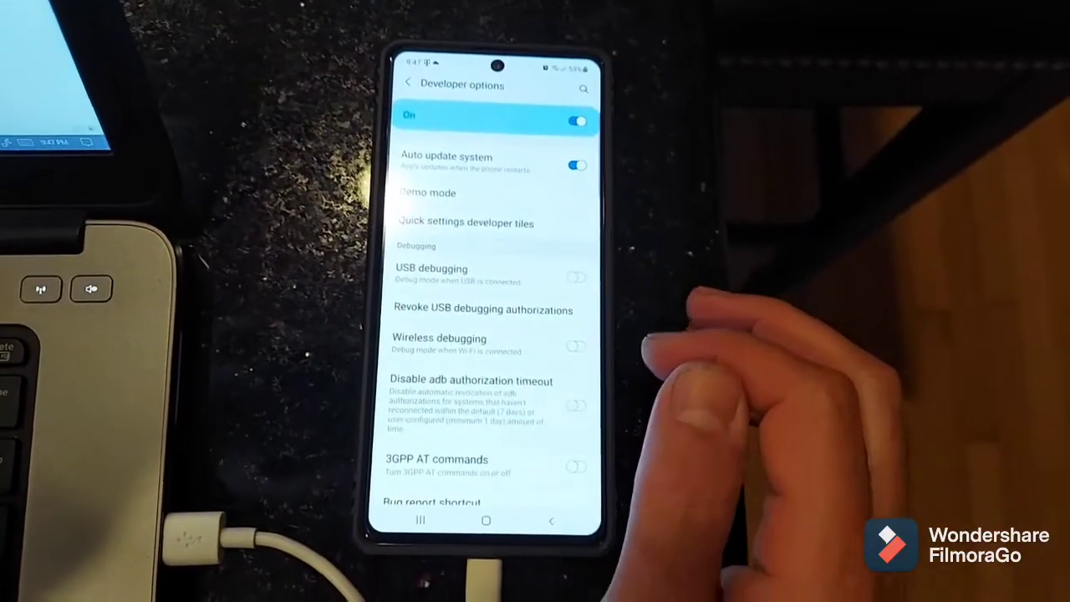
pyautogui.click(576, 277)
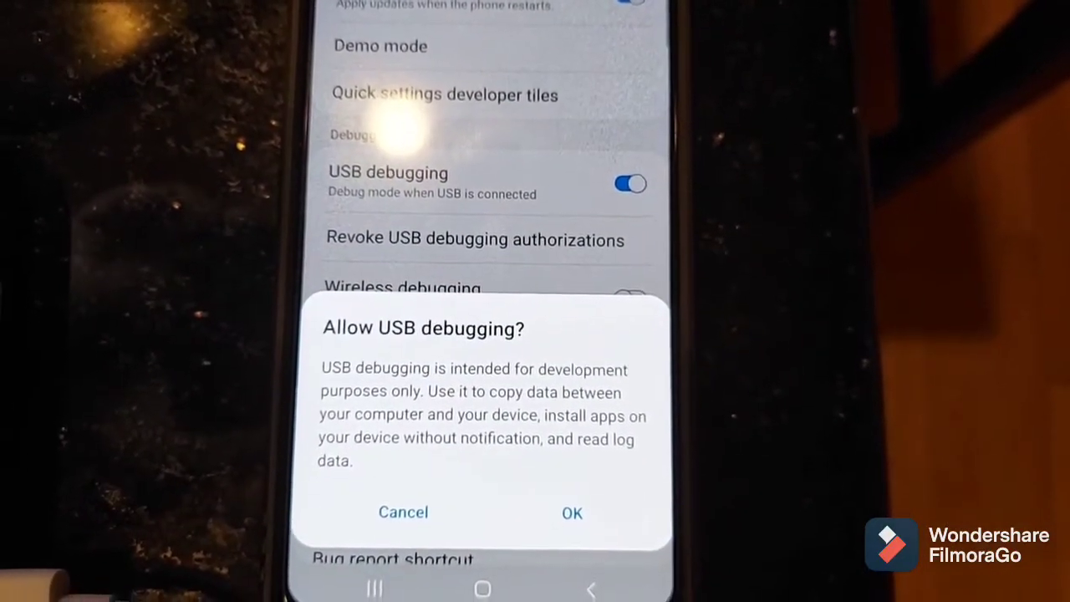
pyautogui.click(572, 513)
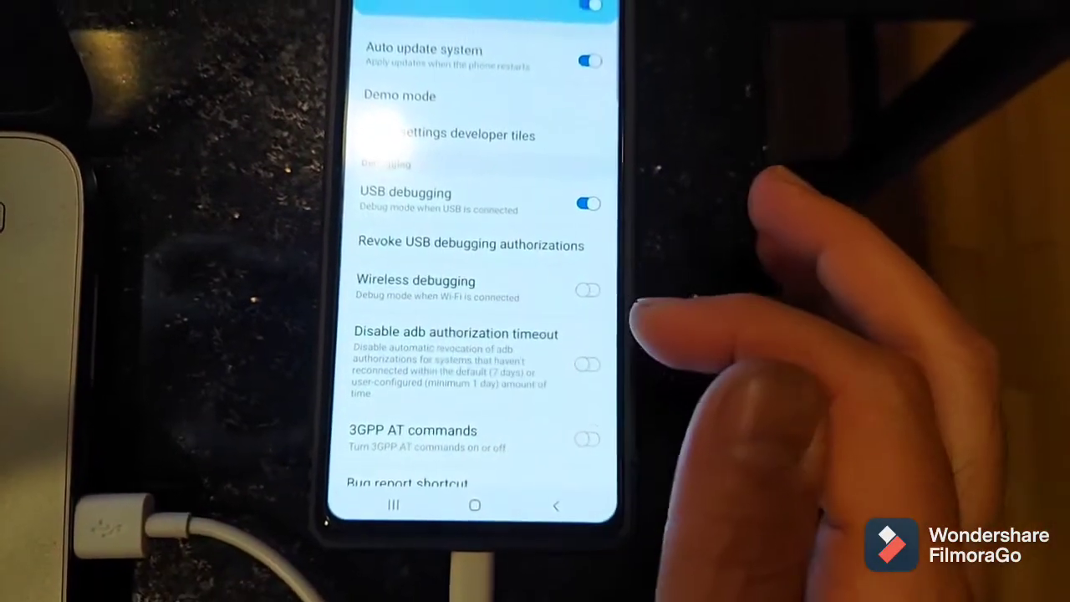
pyautogui.scroll(-3)
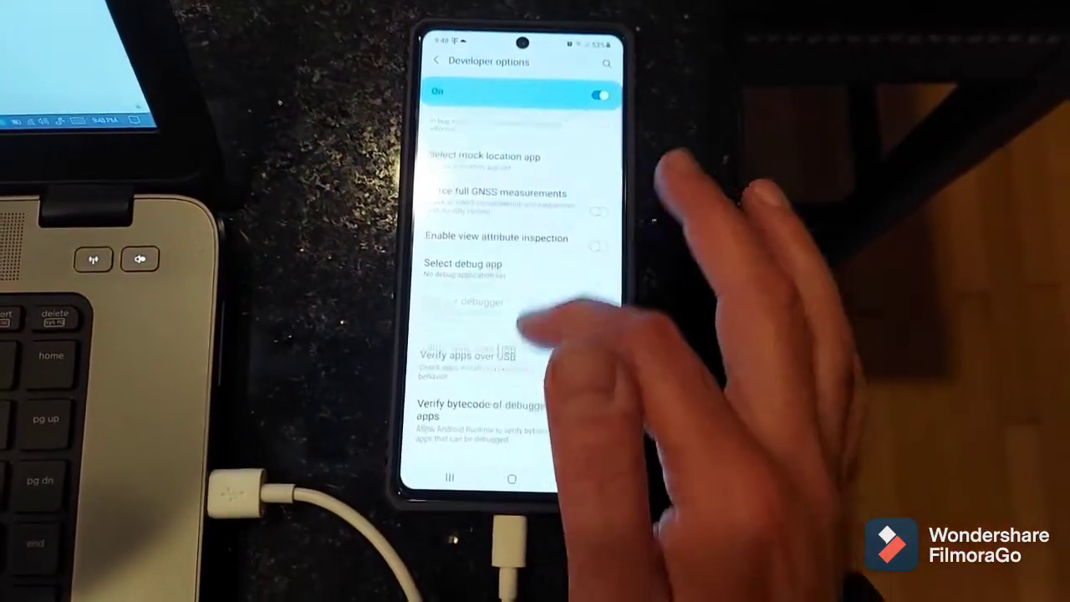
pyautogui.scroll(-3)
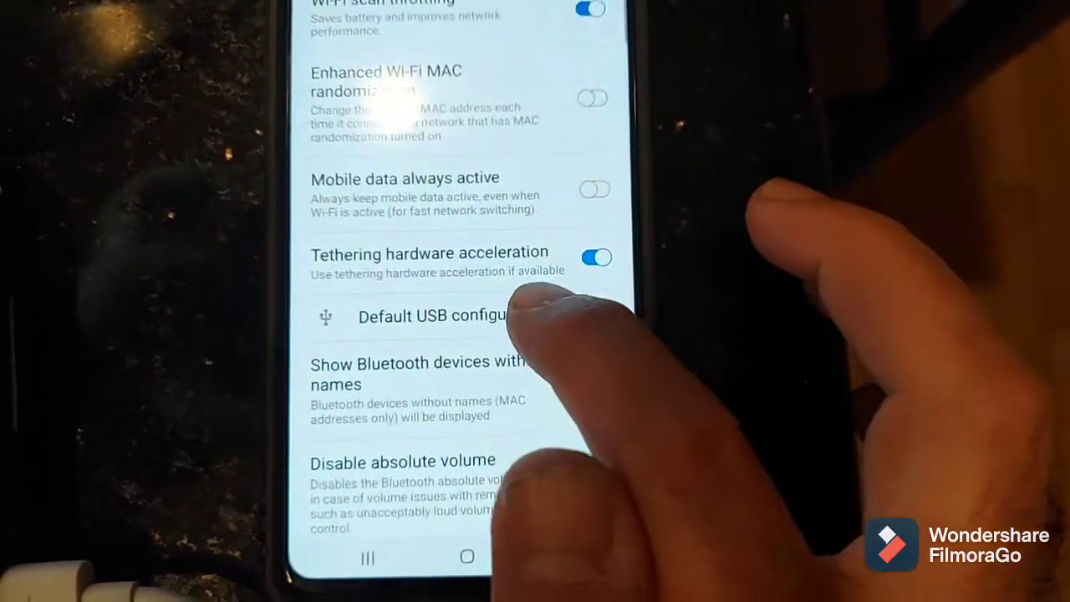
pyautogui.click(410, 316)
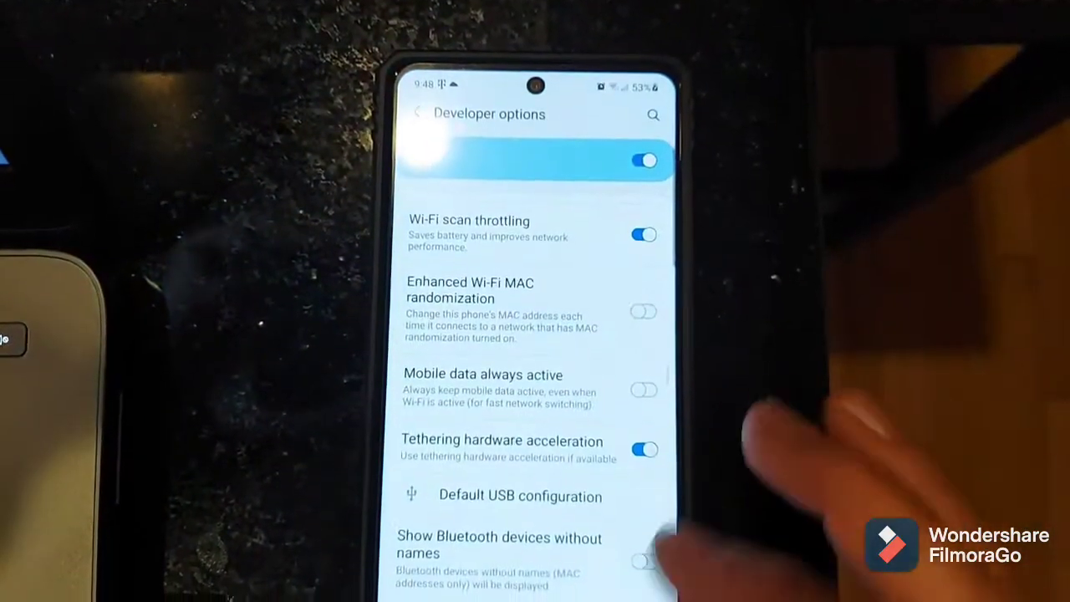
pyautogui.click(419, 115)
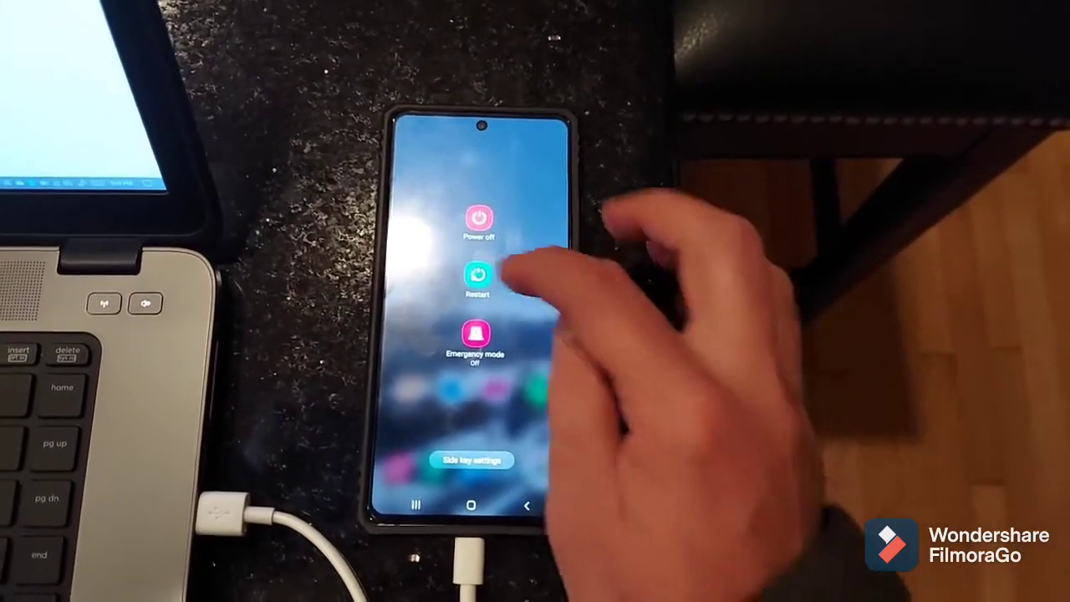
# Restart the phone from the power menu and let it reboot
pyautogui.click(477, 275)
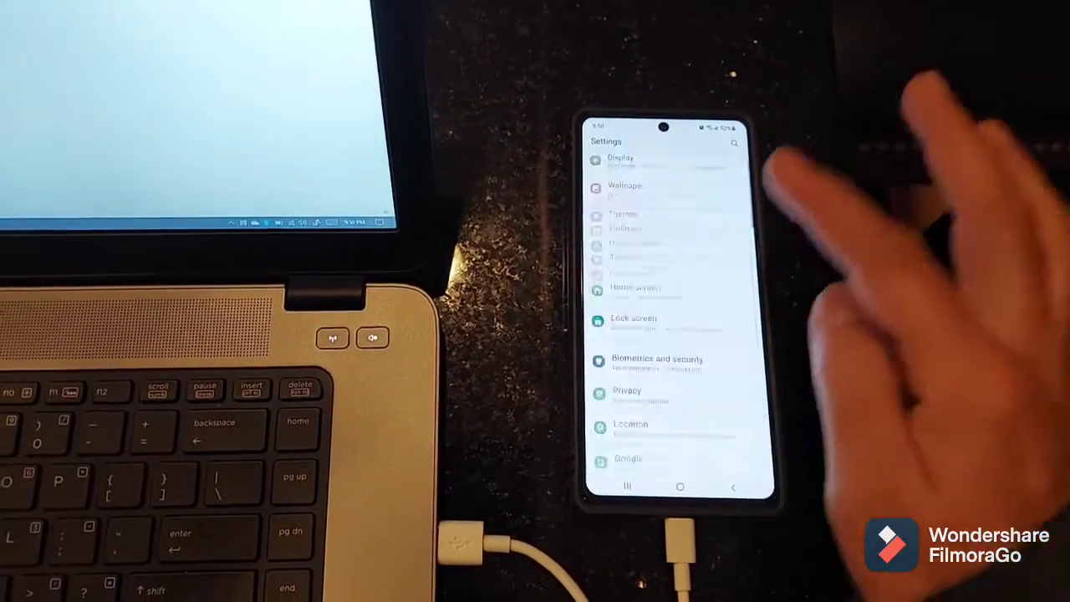
# Scroll the main Settings list and open Developer options after the restart
pyautogui.scroll(-3)
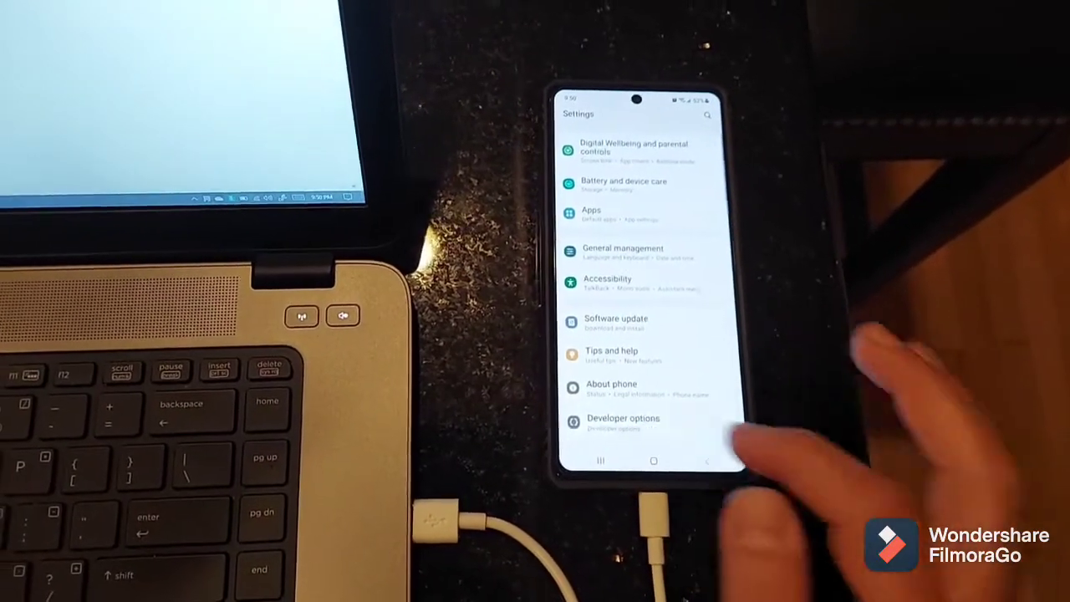
pyautogui.click(623, 418)
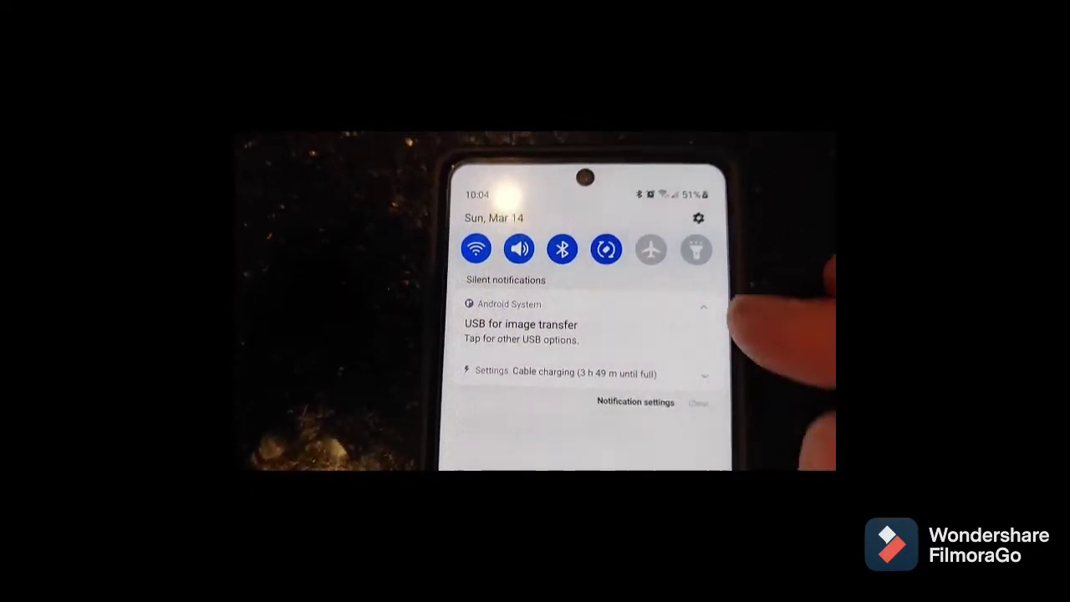
# Open the 'USB for image transfer' notification to reach the USB settings page
pyautogui.click(520, 330)
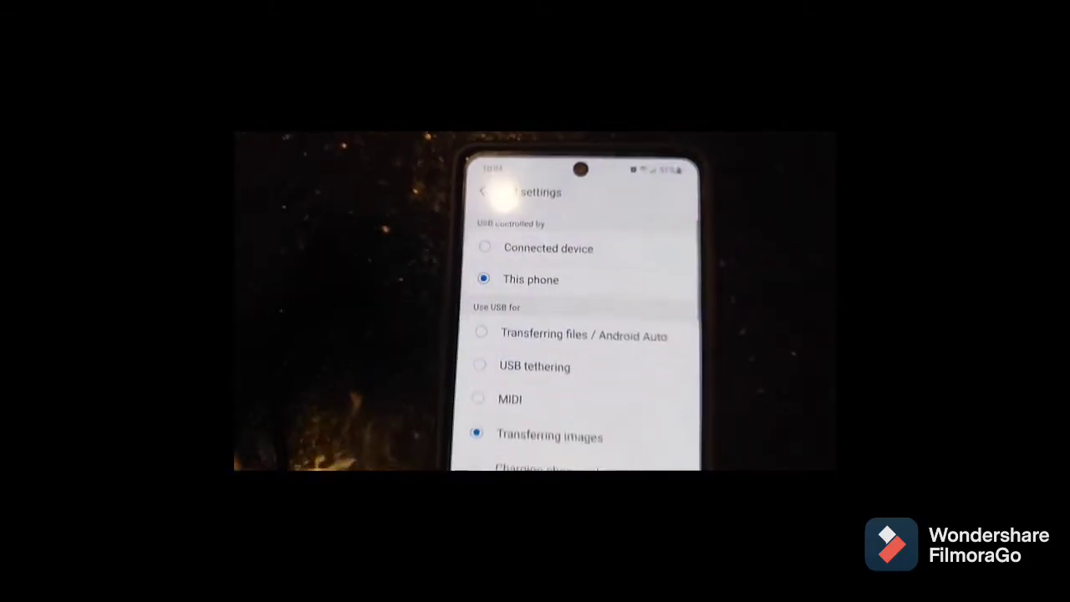